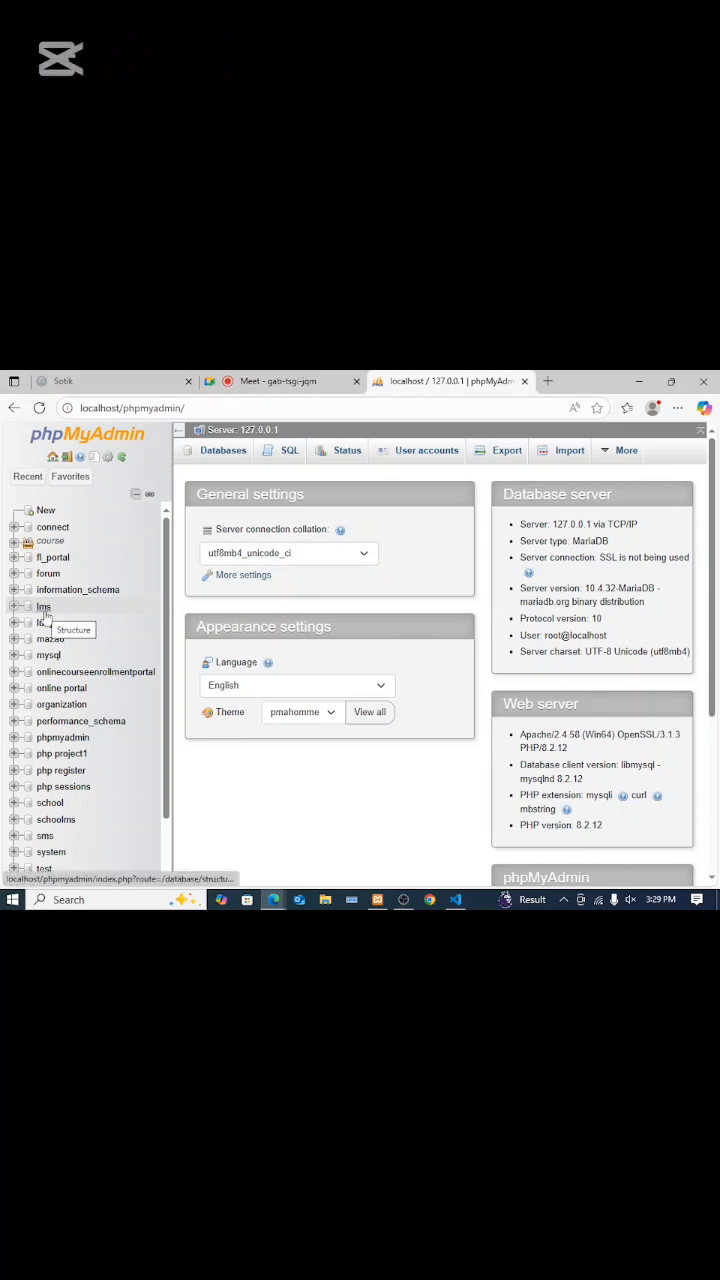
# Step: Select the lms database in the phpMyAdmin navigation tree
pyautogui.click(43, 606)
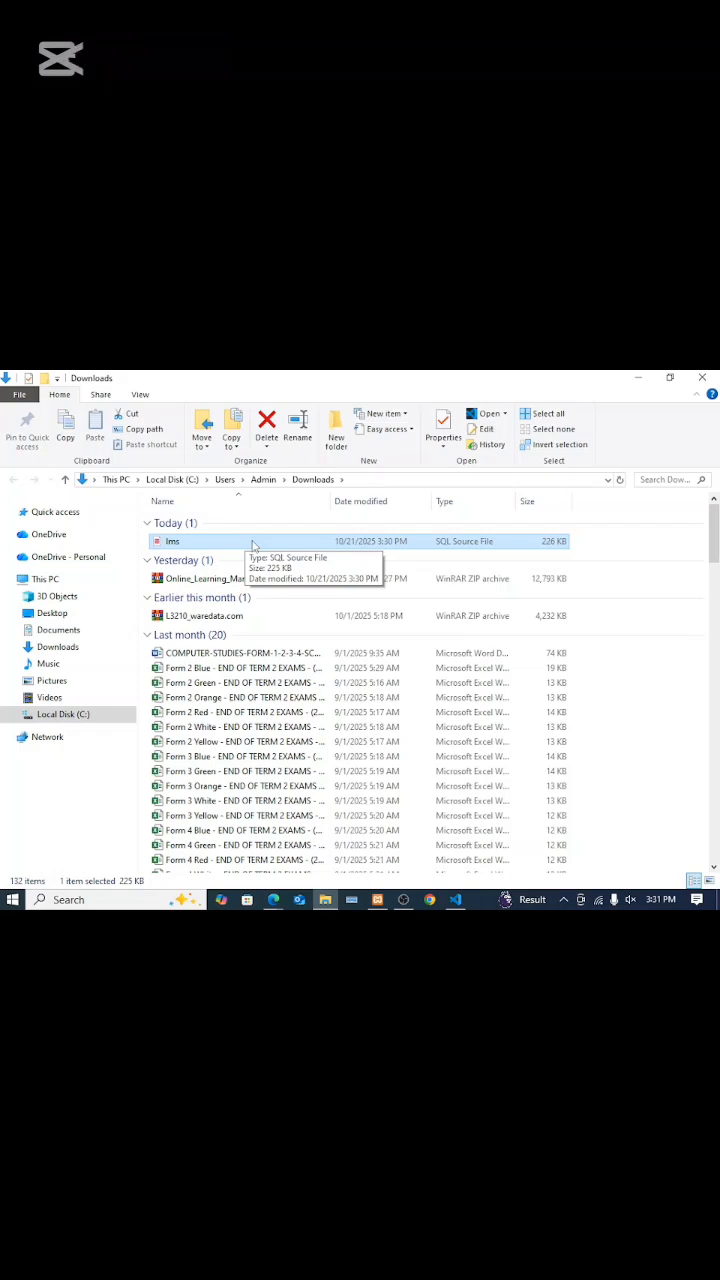
pyautogui.moveTo(172, 554)
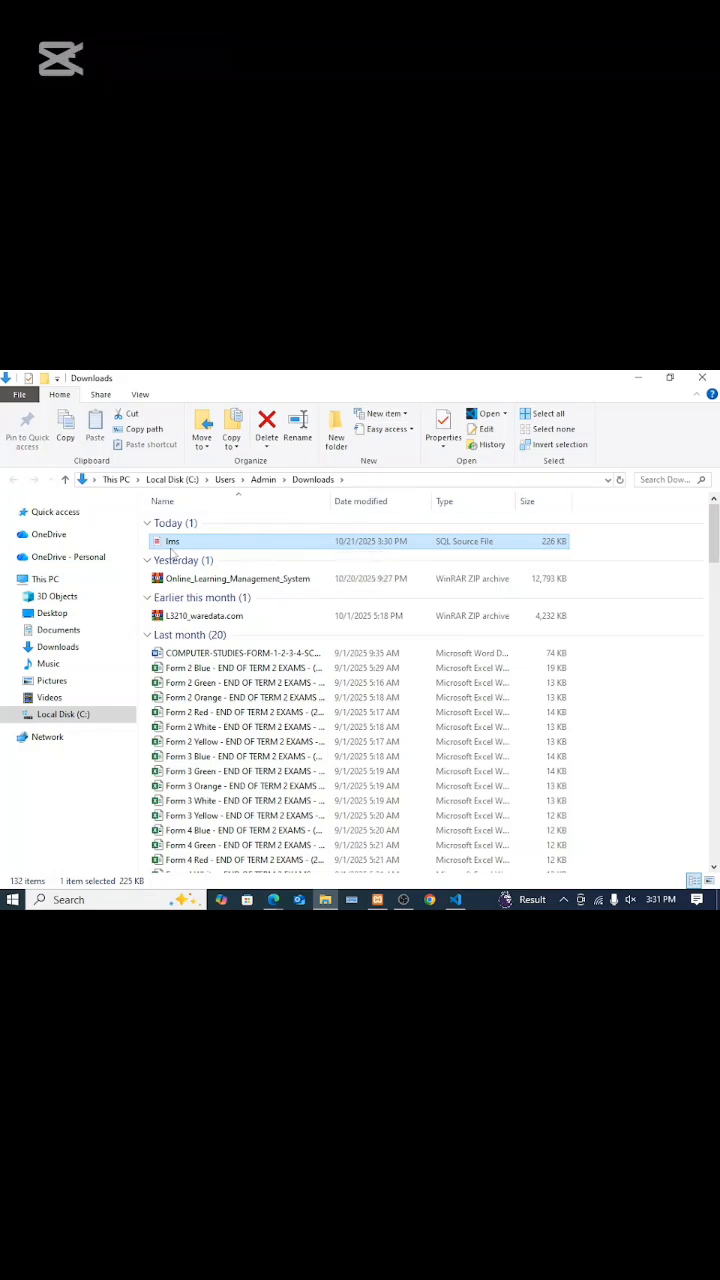
pyautogui.moveTo(173, 541)
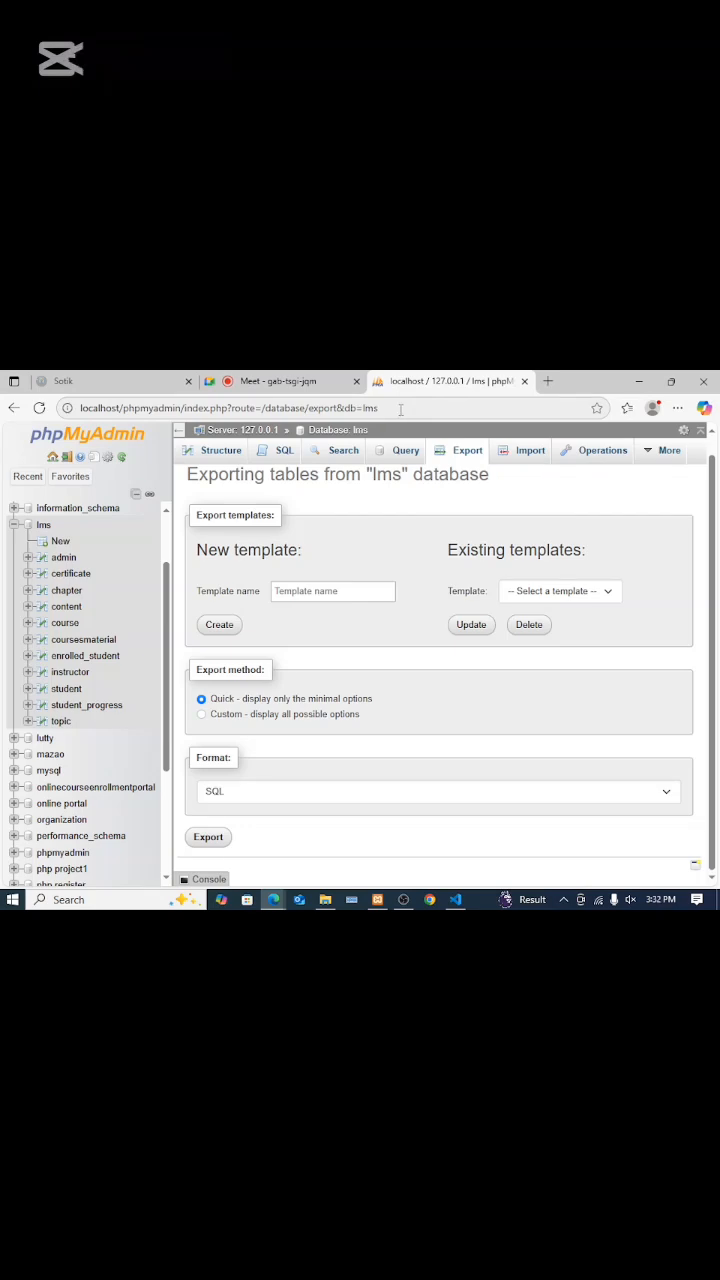
# Step: Scroll down the lms database's Quick SQL export page
pyautogui.scroll(-3)
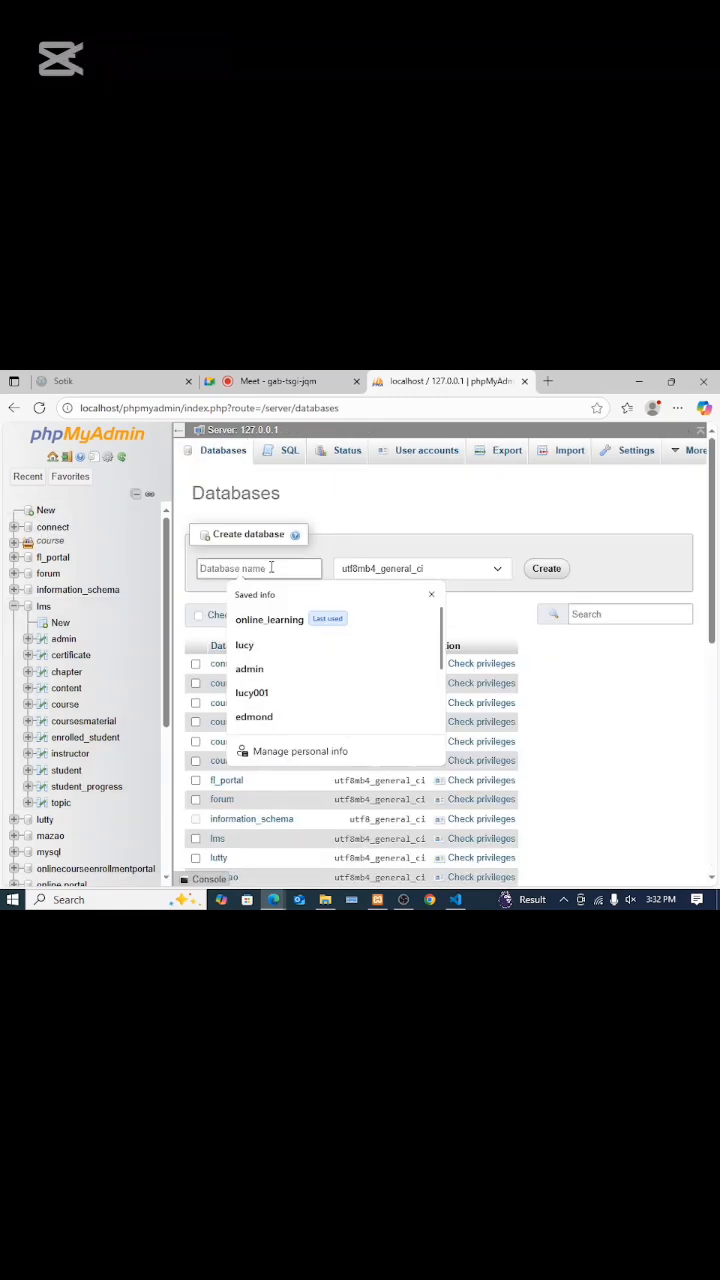
# Step: Create a new empty database named 'lmsdb'
pyautogui.write('lmsdb')
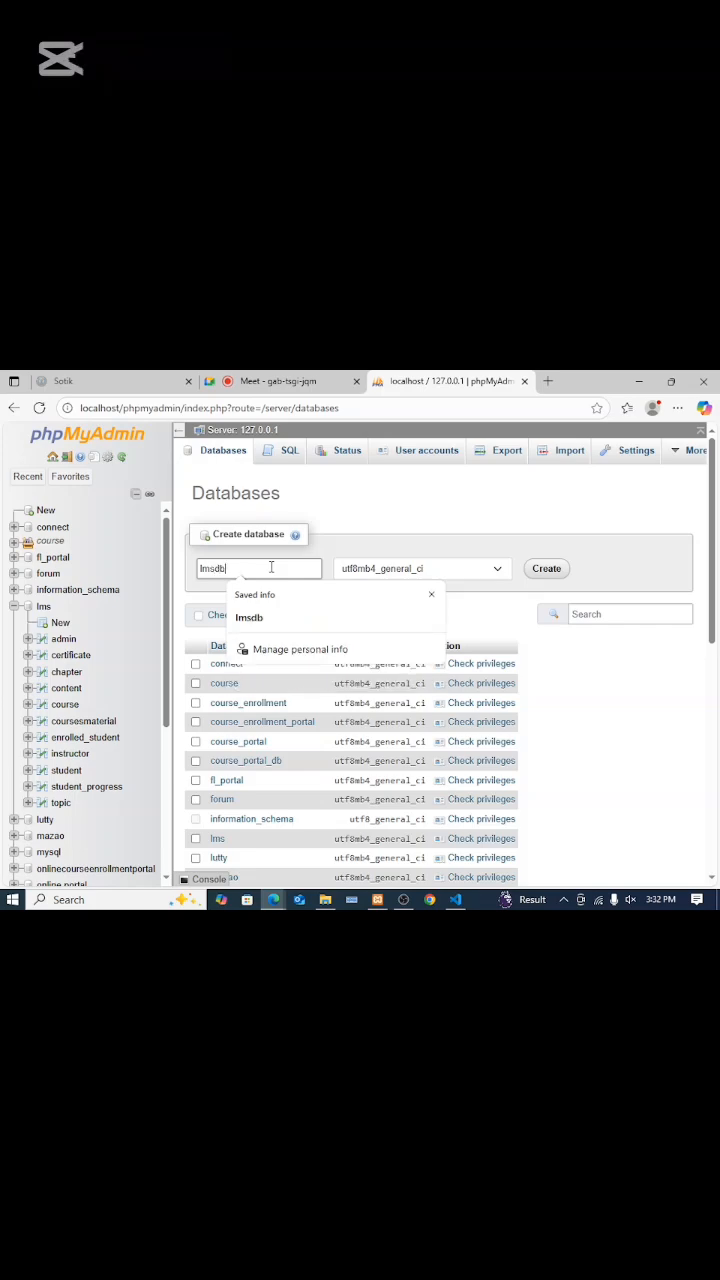
pyautogui.click(546, 568)
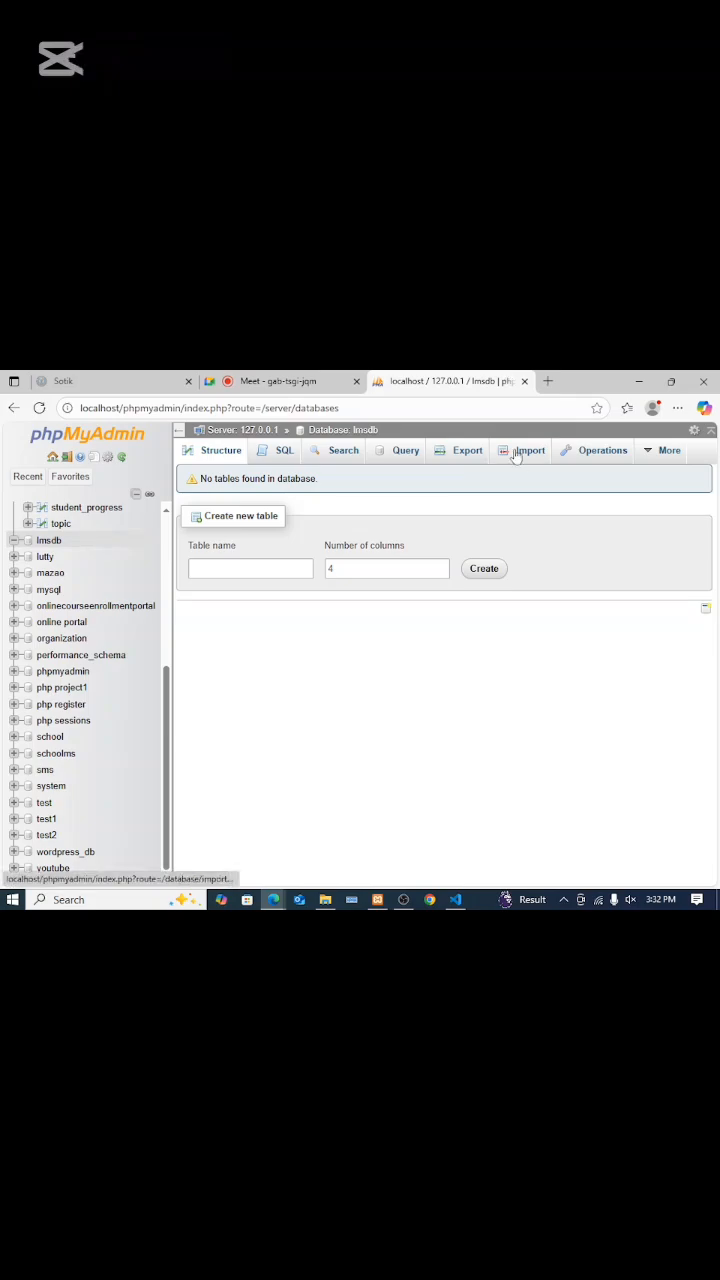
# Step: Import lms.sql from Downloads into lmsdb, restoring the admin, course and student tables
pyautogui.click(529, 450)
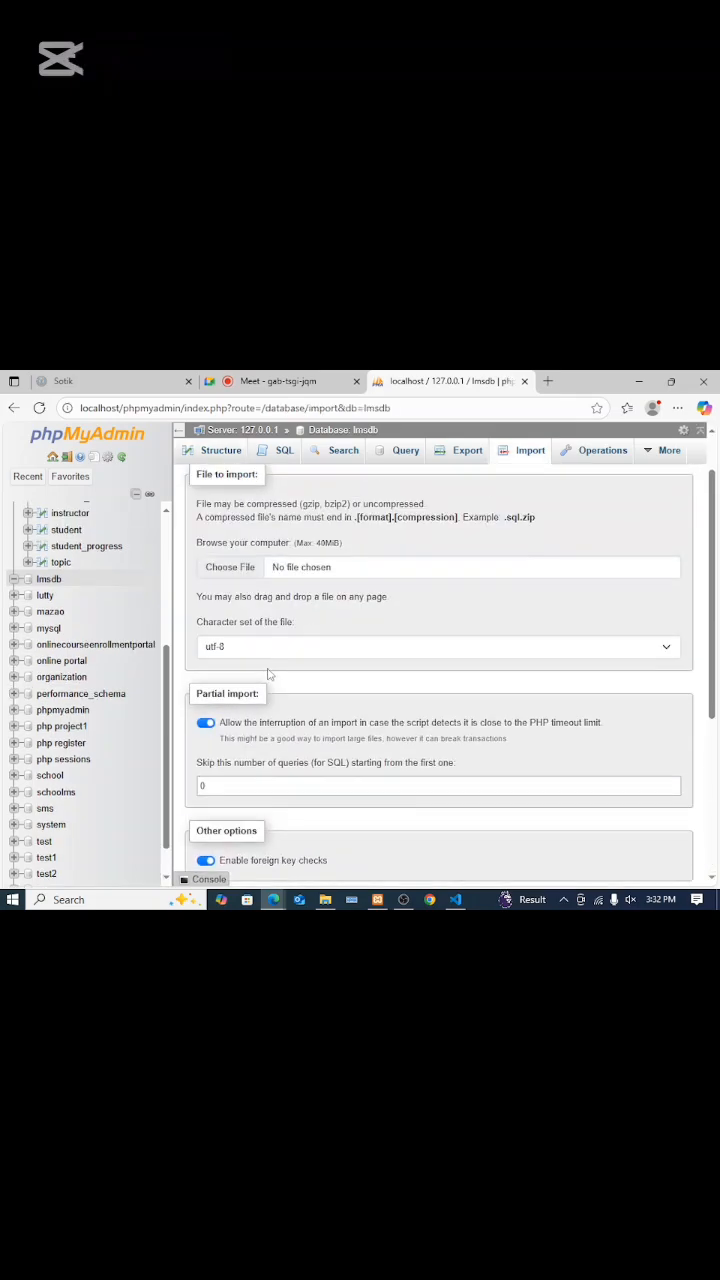
pyautogui.moveTo(230, 567)
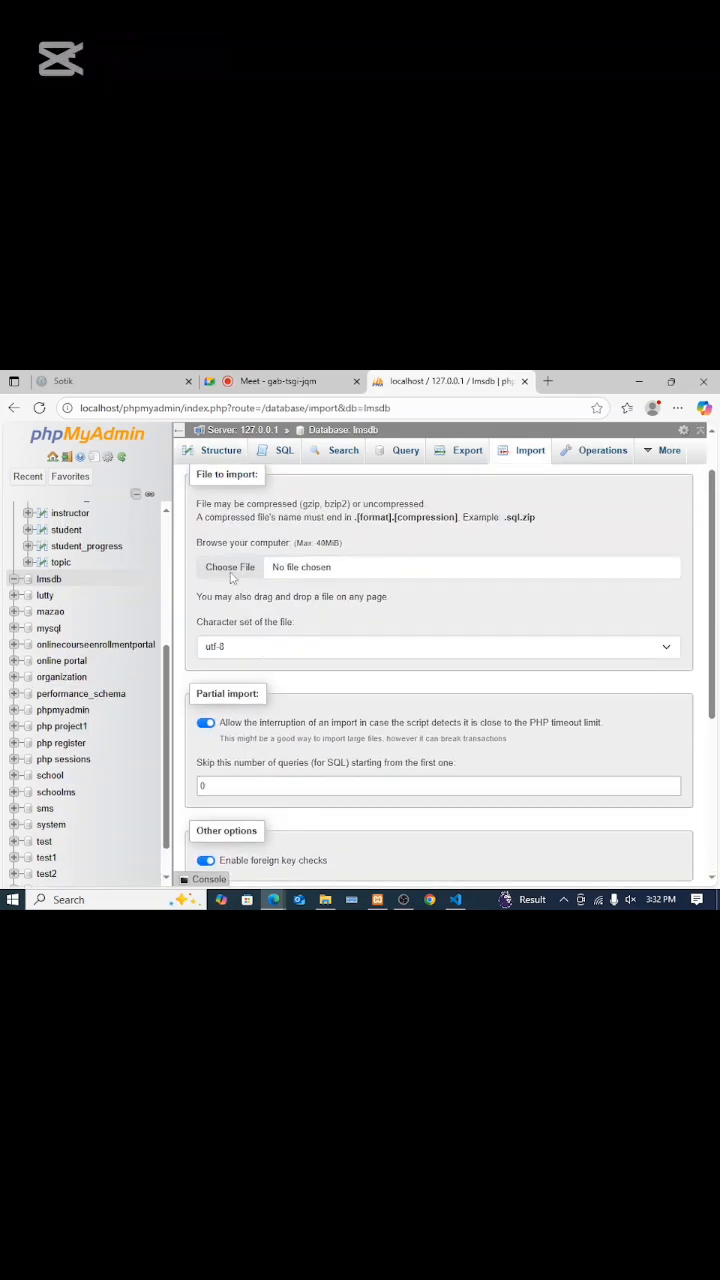
pyautogui.click(230, 567)
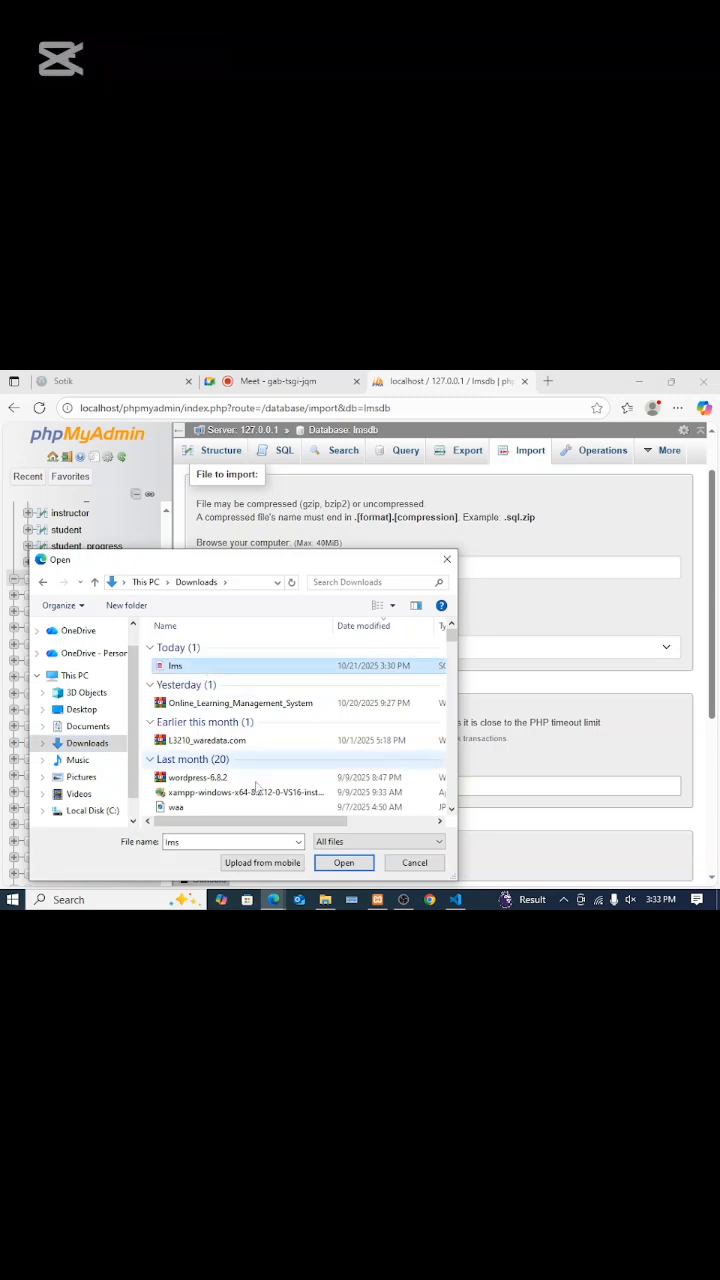
pyautogui.click(343, 862)
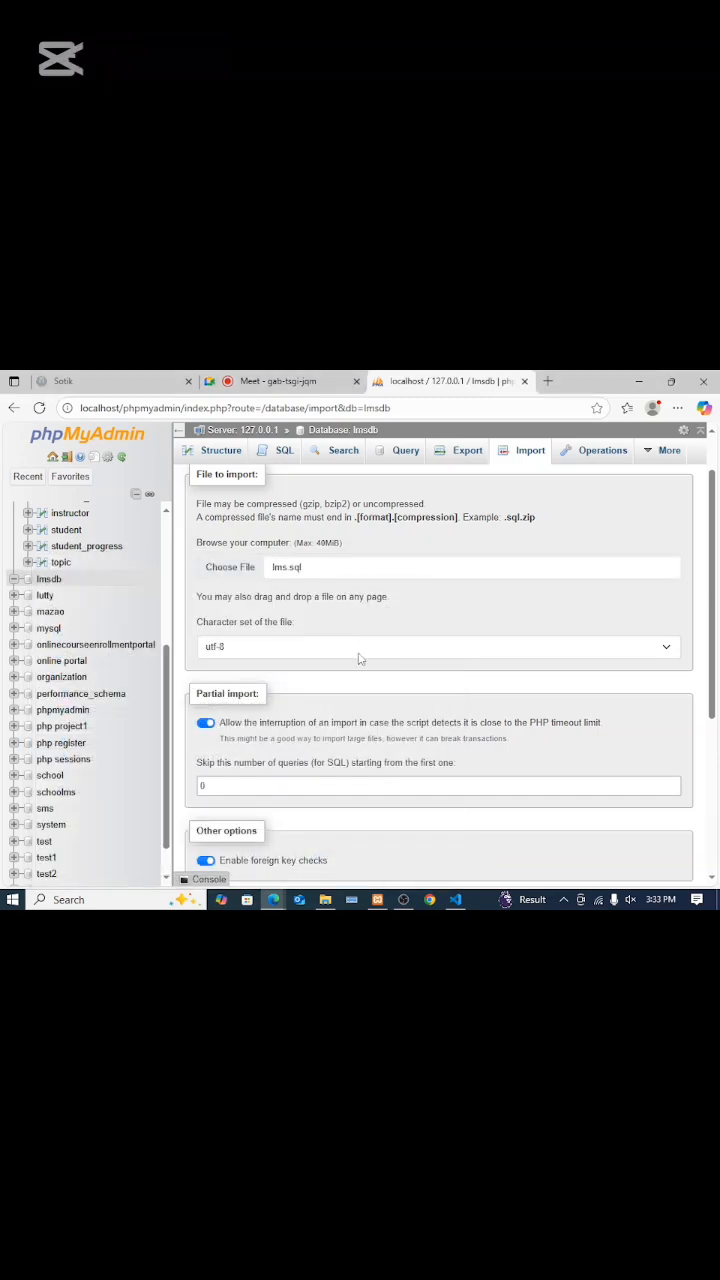
pyautogui.scroll(-3)
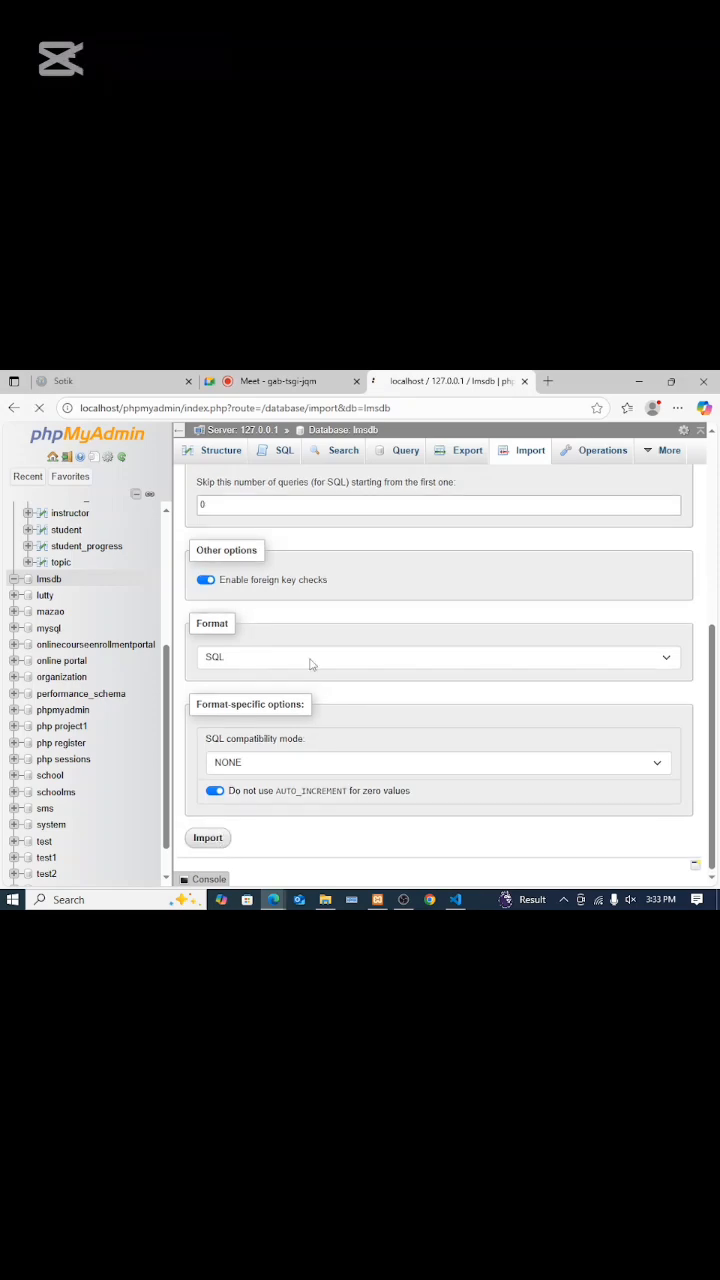
pyautogui.click(207, 837)
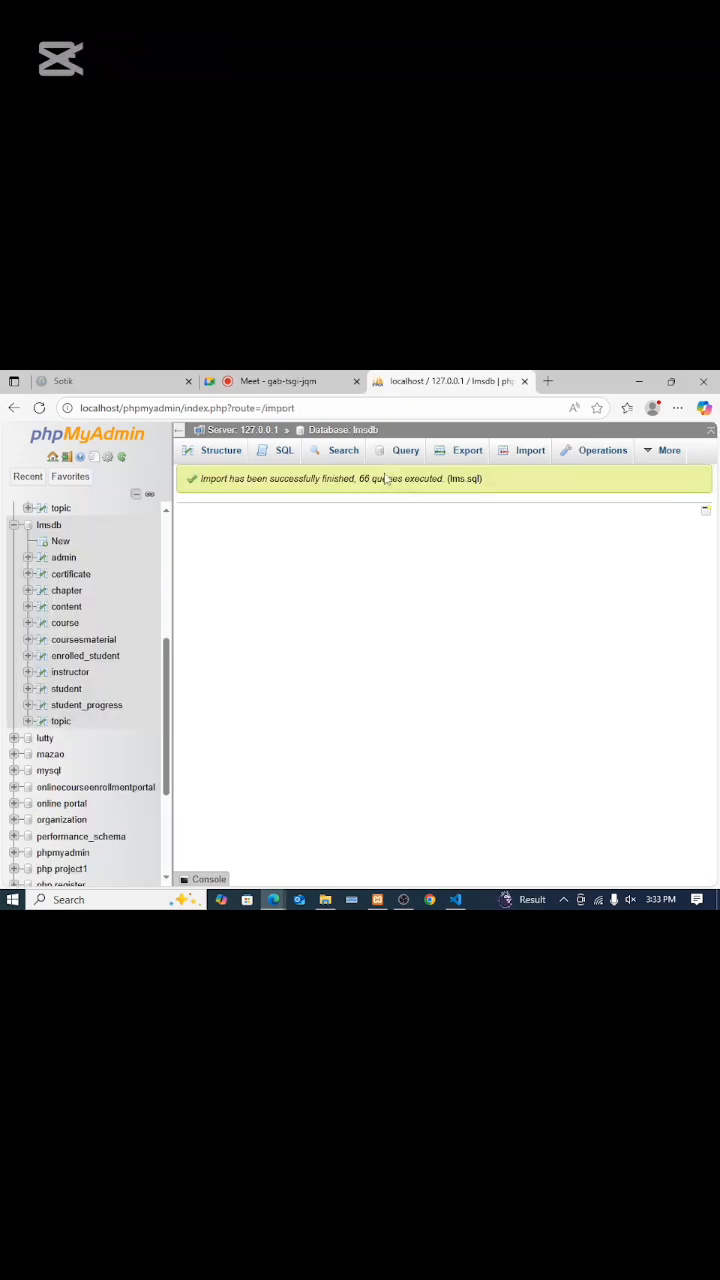